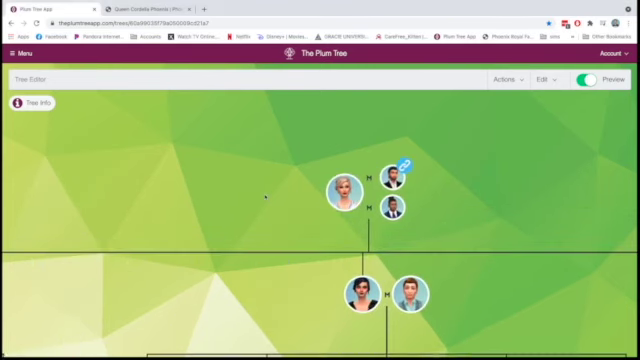
# Step: Read Queen Cordelia Phoenix's Early Life and Legacy Start sections on her wiki page
pyautogui.click(345, 192)
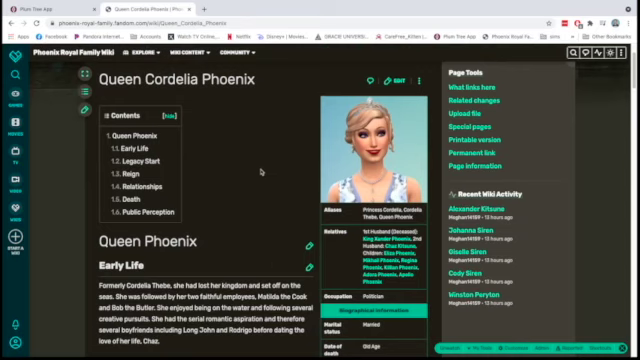
pyautogui.scroll(-3)
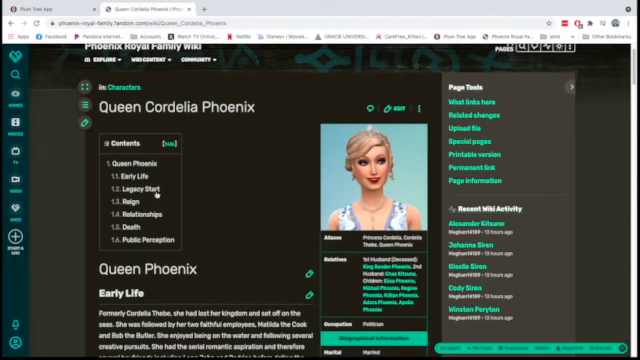
pyautogui.scroll(-3)
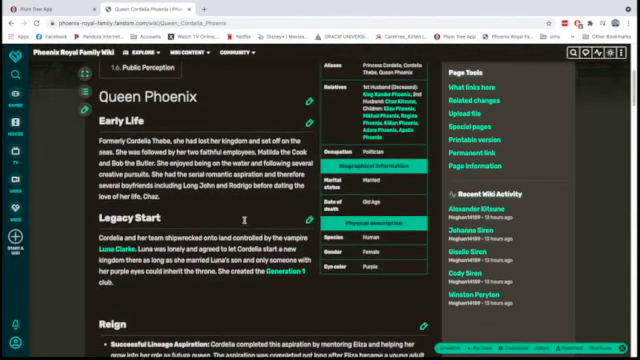
pyautogui.scroll(-3)
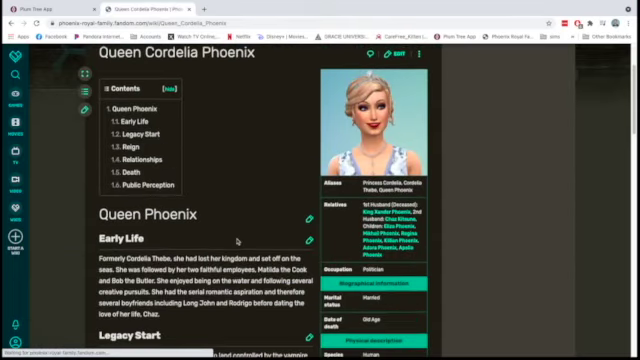
pyautogui.scroll(-3)
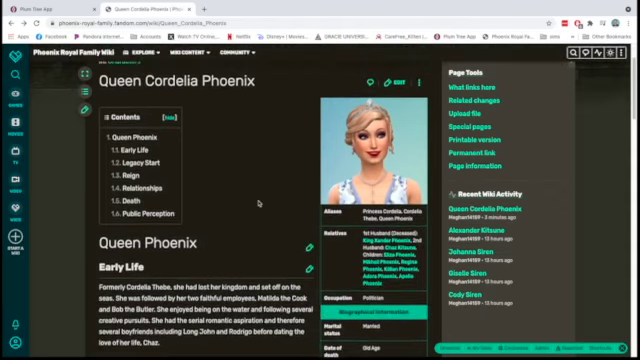
pyautogui.moveTo(248, 190)
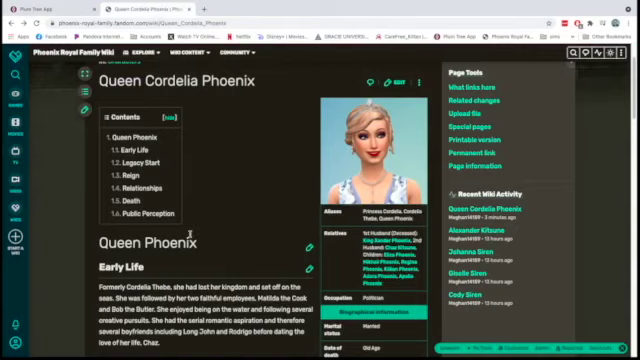
pyautogui.scroll(-3)
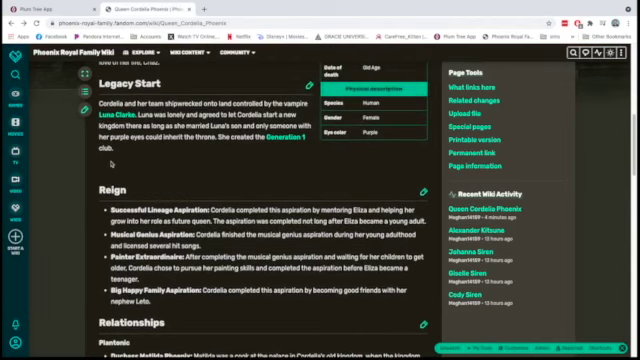
pyautogui.scroll(-3)
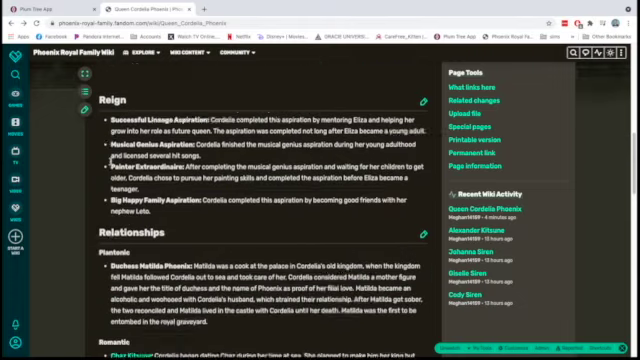
pyautogui.scroll(-3)
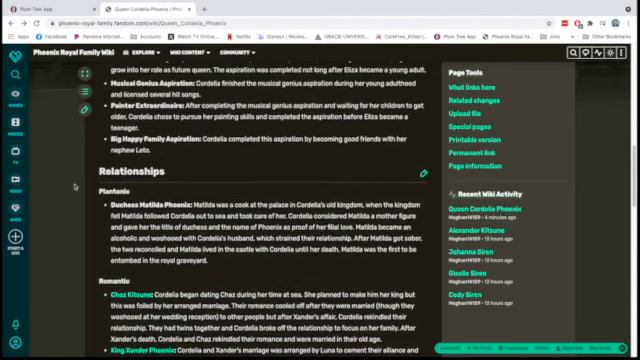
pyautogui.scroll(-3)
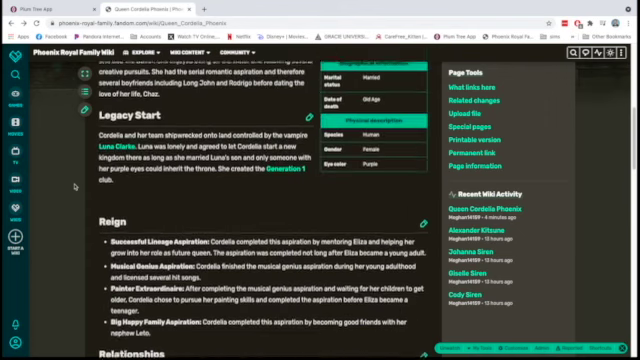
pyautogui.scroll(-3)
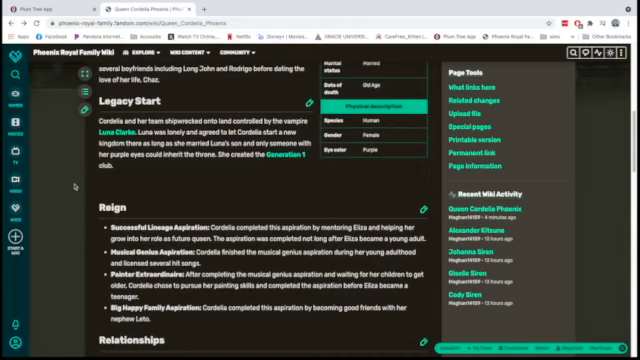
pyautogui.scroll(-3)
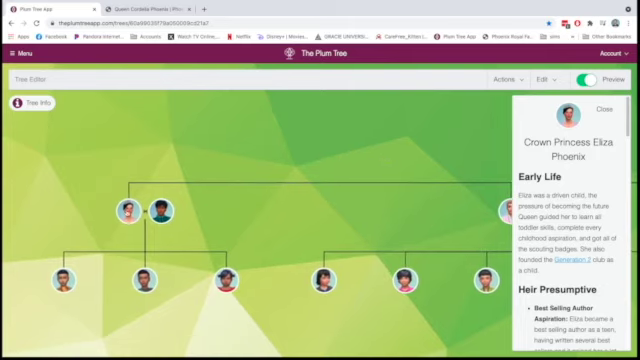
pyautogui.moveTo(410, 147)
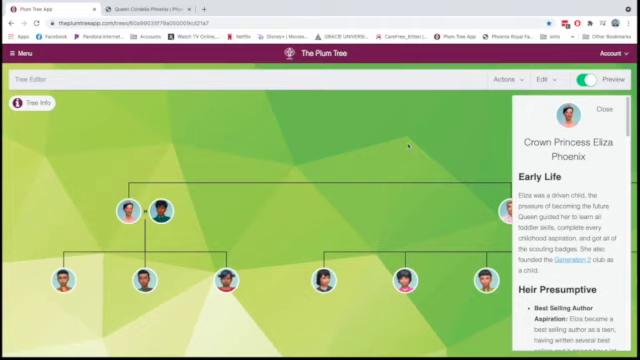
pyautogui.moveTo(422, 145)
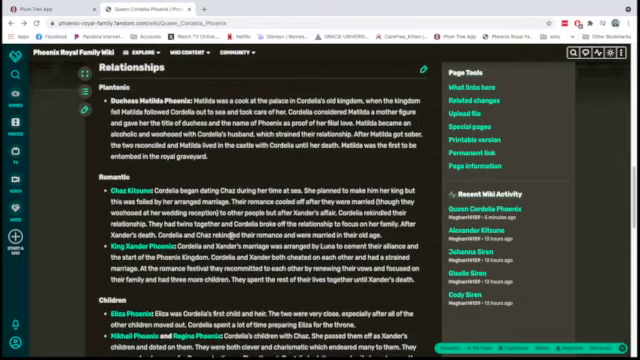
# Step: Read through Cordelia's Relationships and Children sections on her wiki article
pyautogui.scroll(-3)
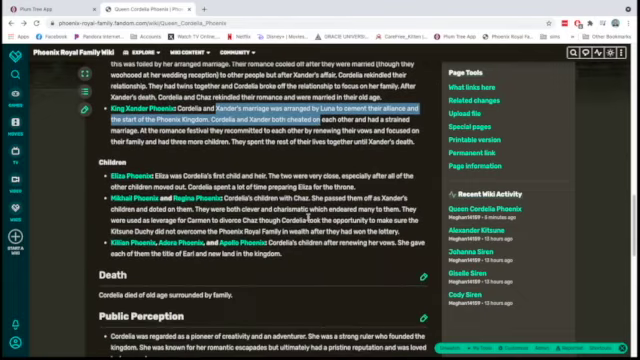
pyautogui.scroll(-3)
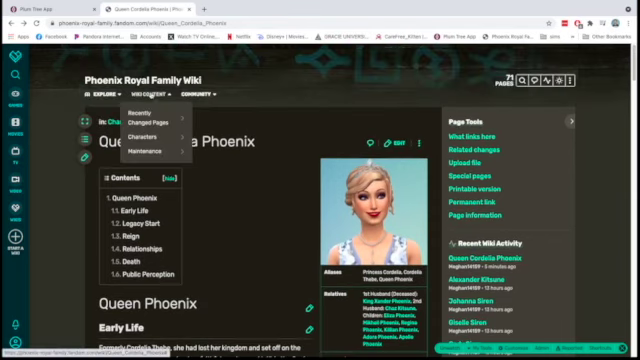
# Step: Copy Carmen Kitsune's name from the Generation 1 member list
pyautogui.scroll(-3)
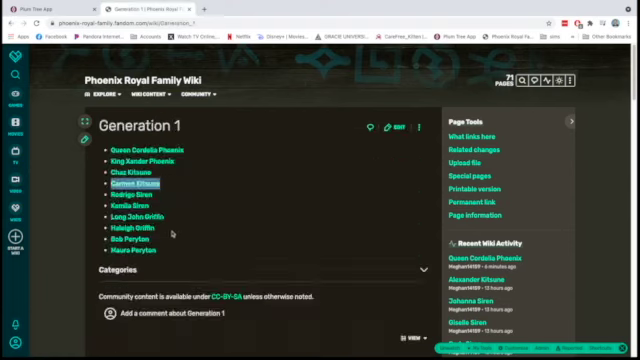
pyautogui.rightClick(127, 191)
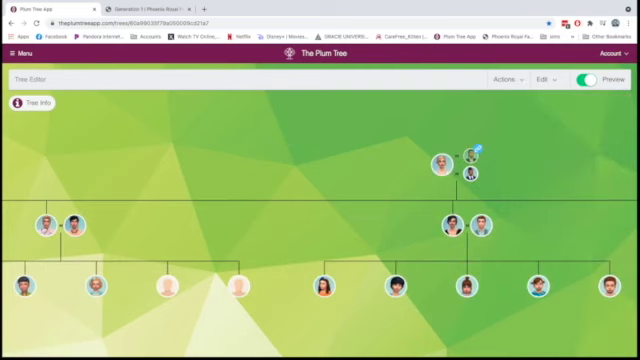
# Step: Select a spot in the Plum Tree family tree before returning to the wiki
pyautogui.click(473, 155)
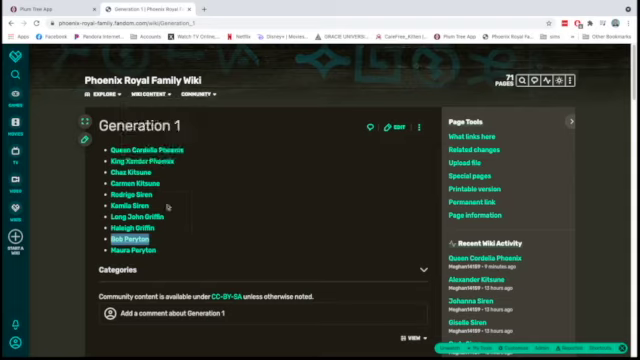
# Step: Go to the Phoenix Kingdom article from the wiki home page and read its Laws and Holidays
pyautogui.click(151, 98)
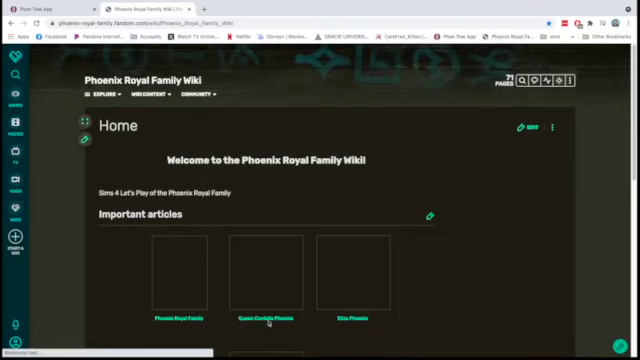
pyautogui.scroll(-3)
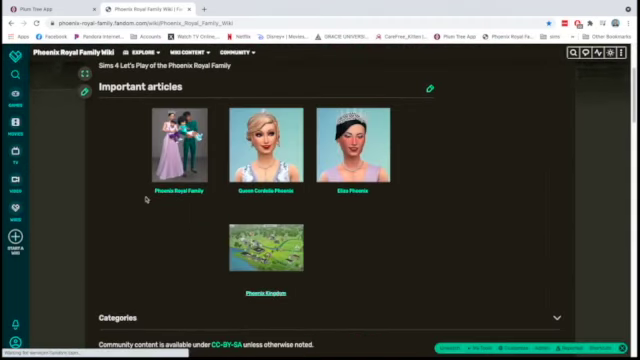
pyautogui.click(266, 250)
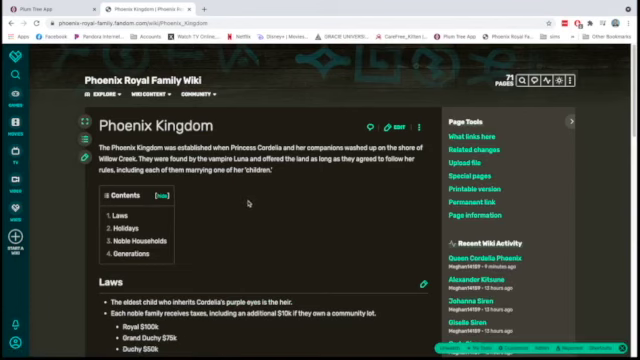
pyautogui.scroll(-3)
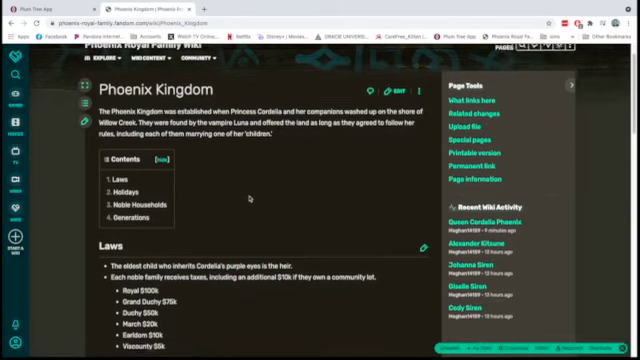
pyautogui.scroll(-3)
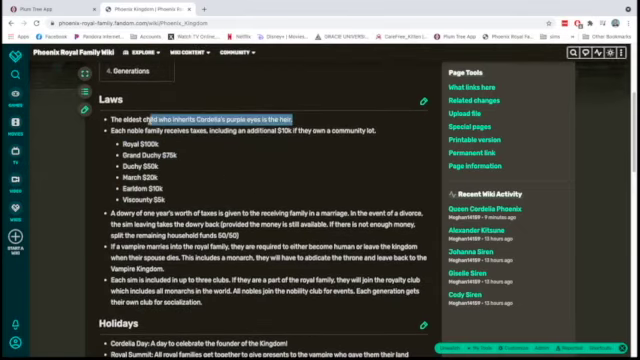
pyautogui.scroll(-3)
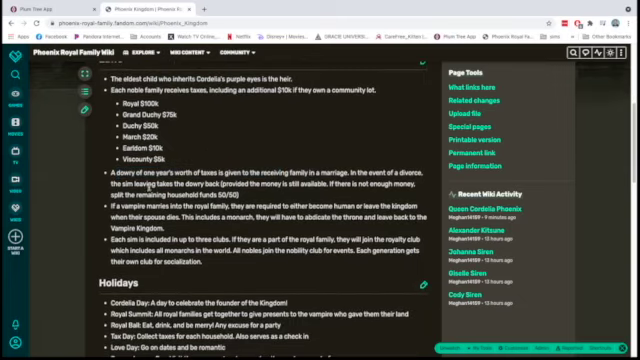
pyautogui.moveTo(318, 180)
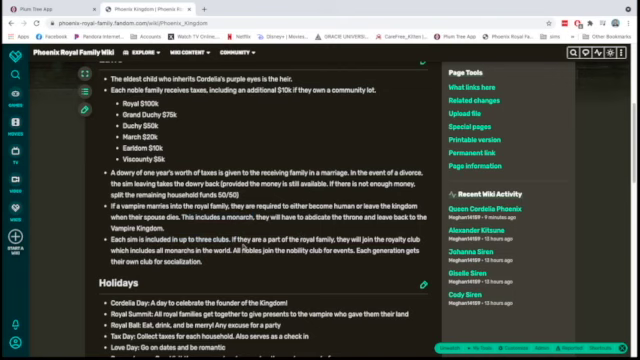
# Step: Mark the Remembrance Day holiday and read on through Noble Households and Generations
pyautogui.scroll(-3)
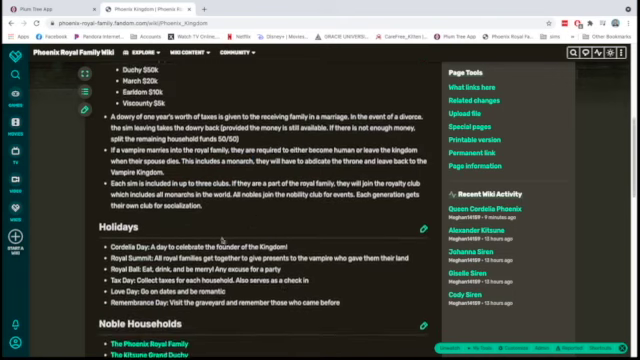
pyautogui.scroll(-3)
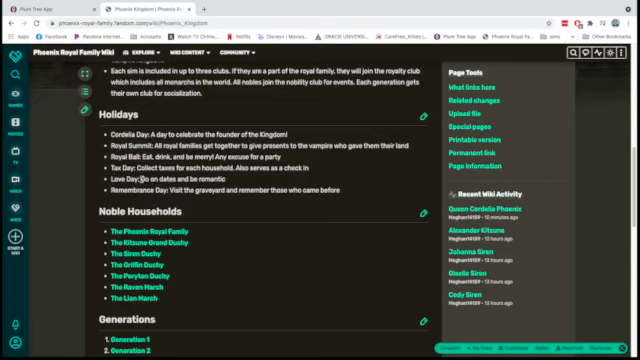
pyautogui.doubleClick(125, 187)
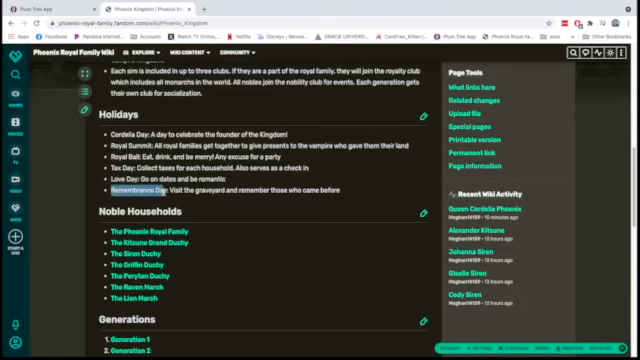
pyautogui.scroll(-3)
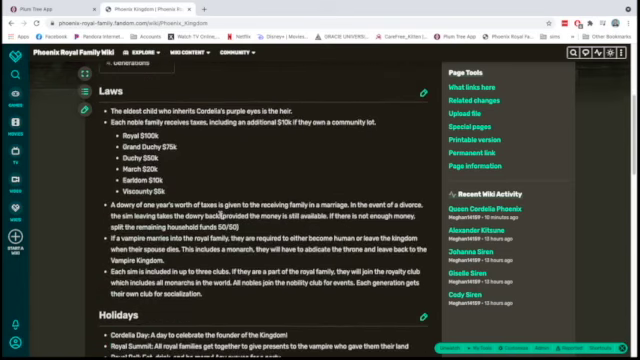
pyautogui.scroll(-3)
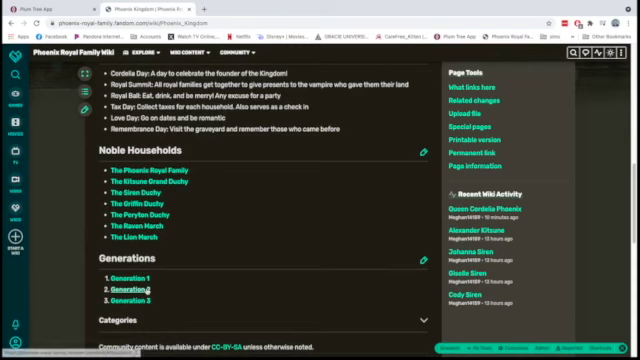
pyautogui.click(127, 289)
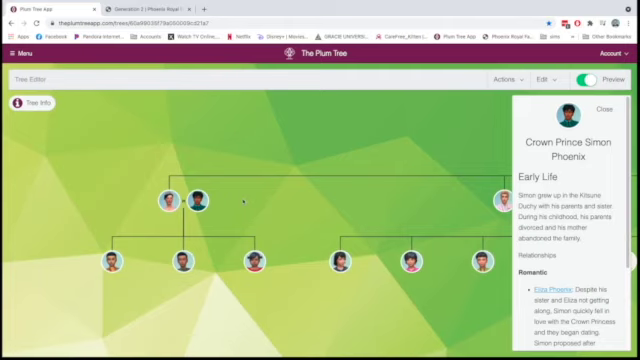
pyautogui.moveTo(244, 205)
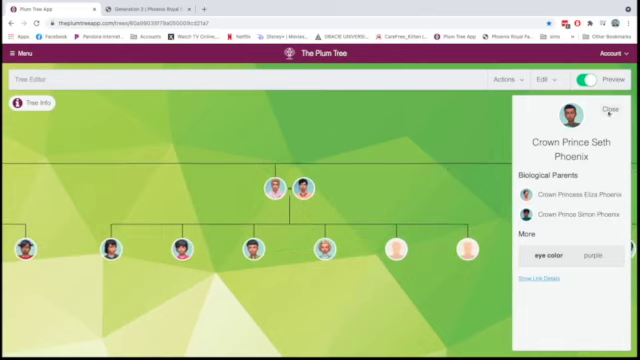
pyautogui.click(597, 107)
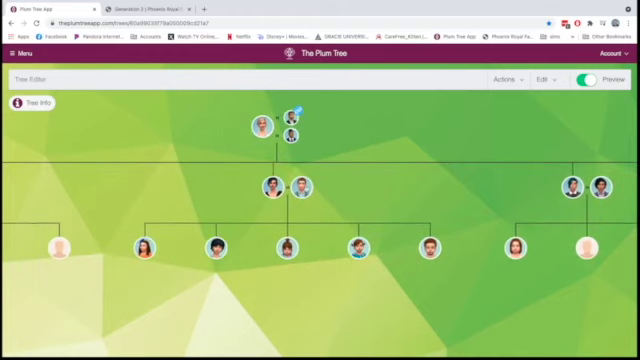
pyautogui.click(565, 190)
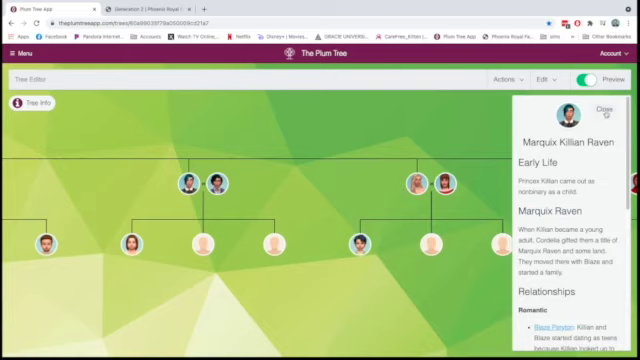
pyautogui.click(599, 111)
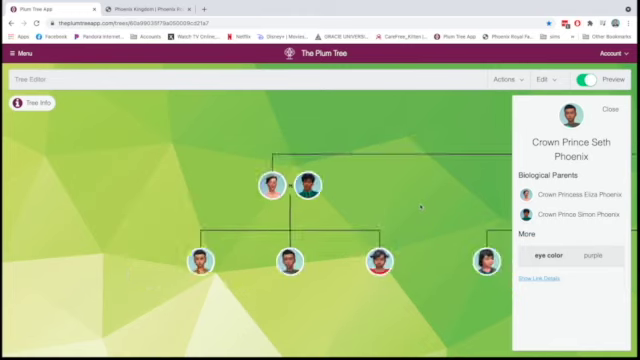
pyautogui.click(596, 110)
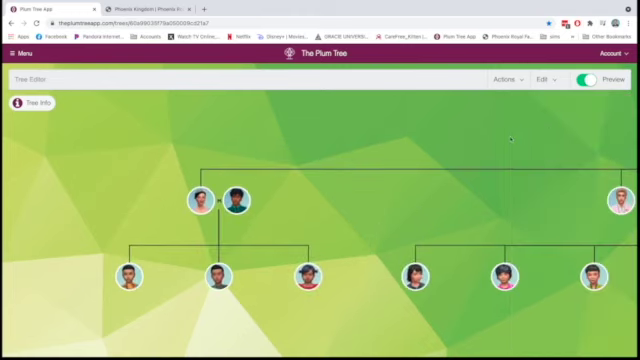